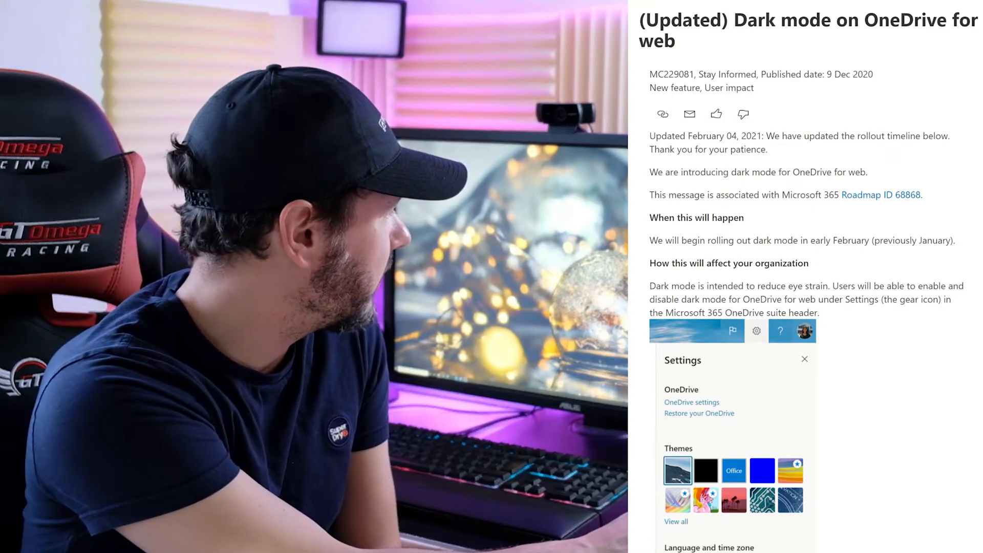
{"action": "scroll", "scroll_direction": "down", "scroll_amount": 3}
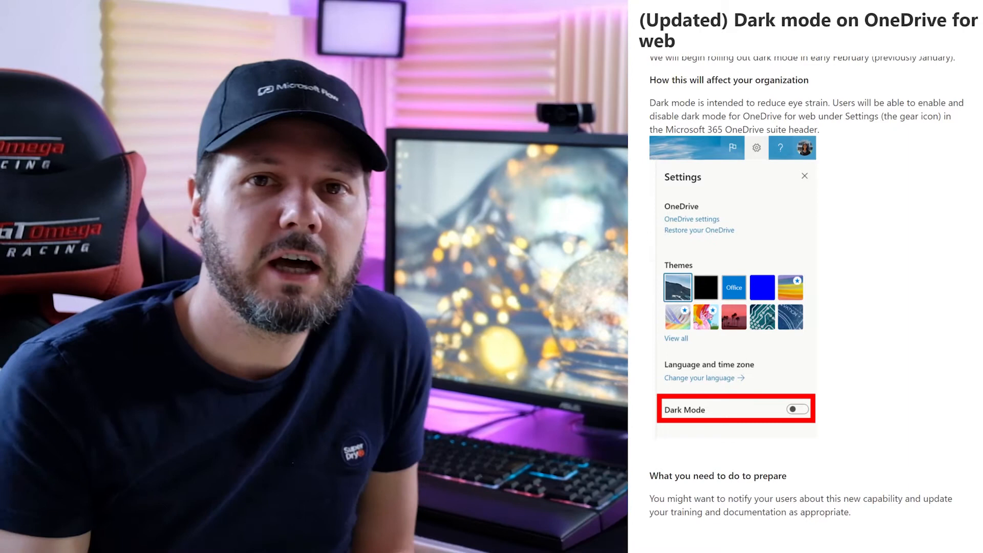